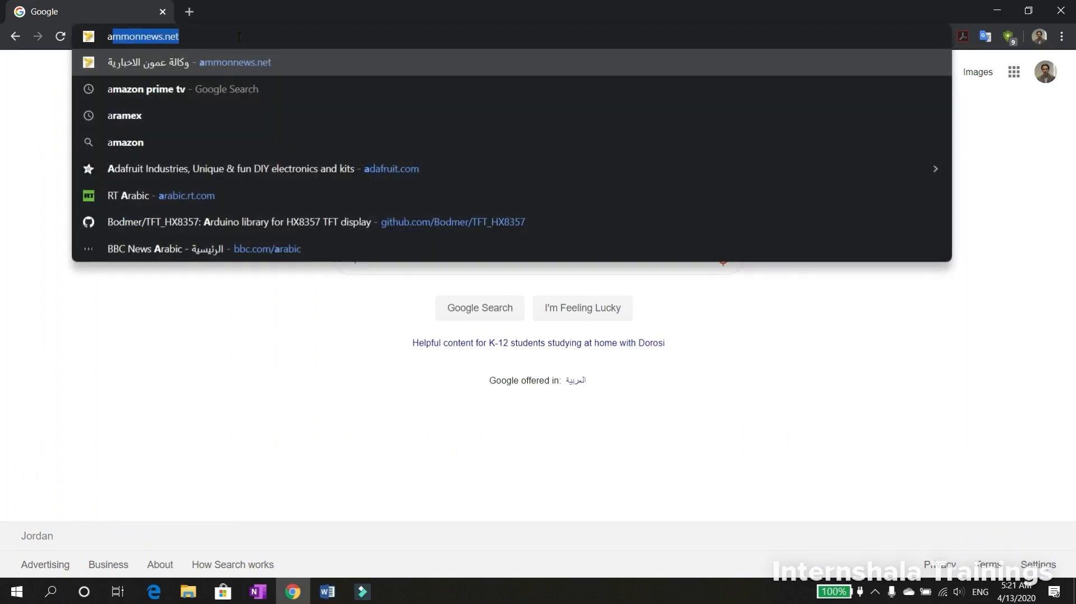
Go to autodesk.com in the Chrome address bar
{"action": "type", "text": "autodesk.com/#"}
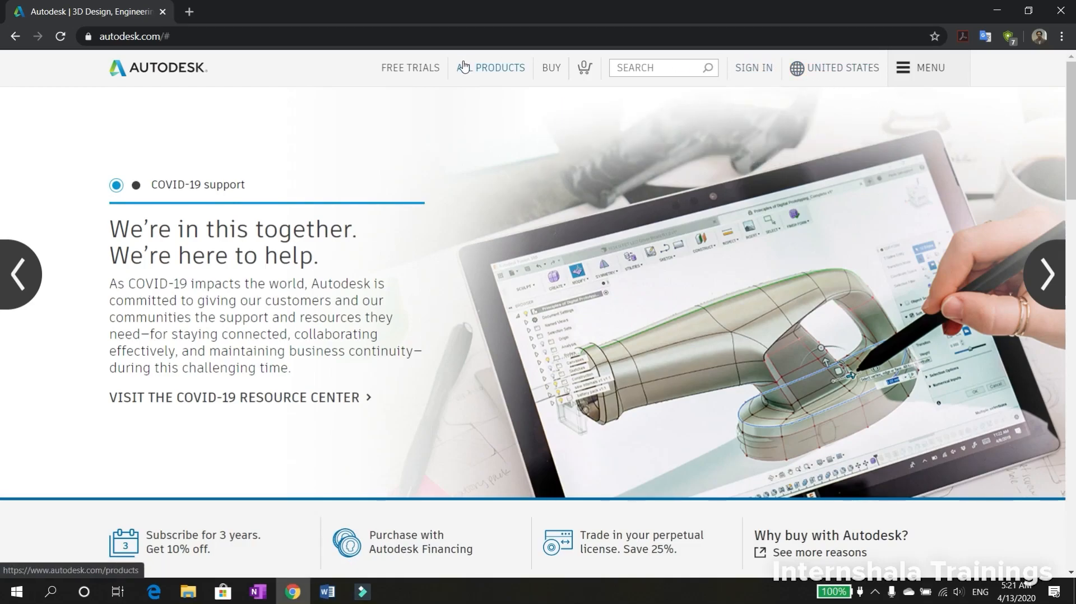
{"action": "mouse_move", "coordinate": [491, 73]}
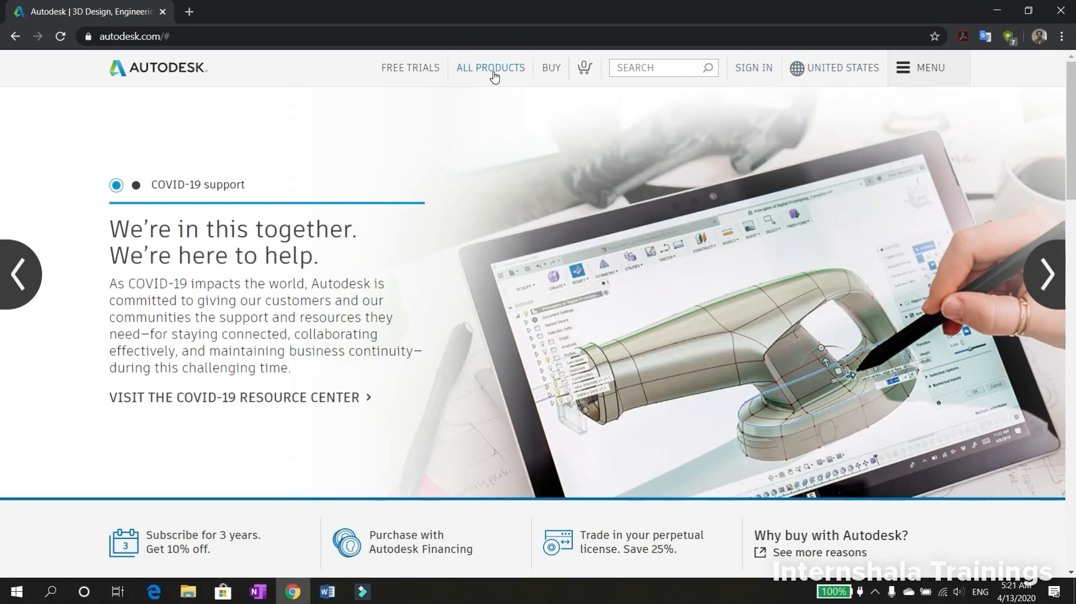
Browse All Products down the catalogue and pick the EAGLE card
{"action": "left_click", "coordinate": [490, 67]}
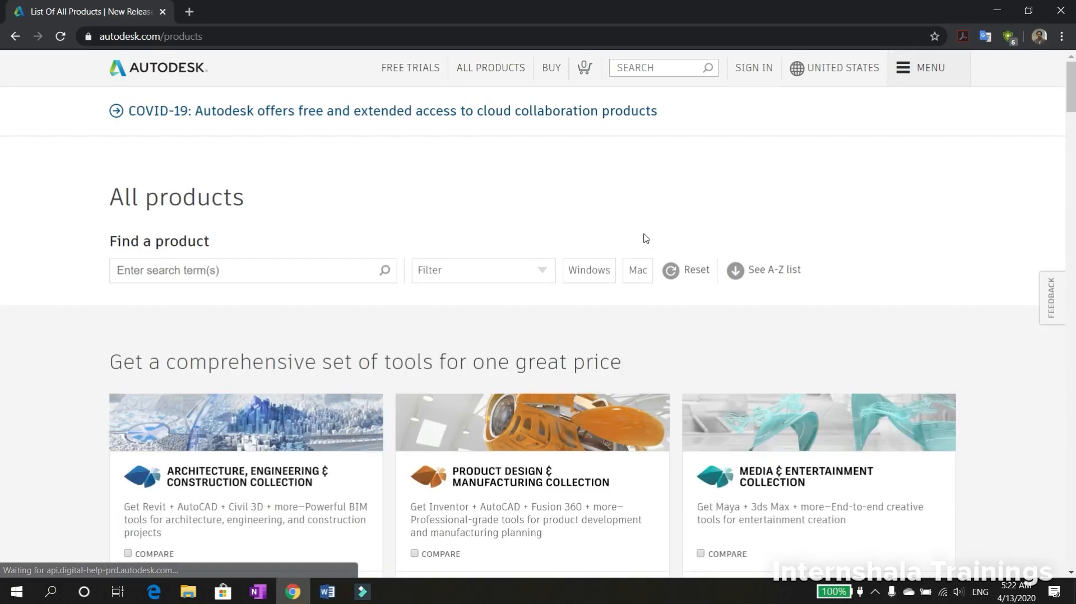
{"action": "scroll", "scroll_direction": "down", "scroll_amount": 3}
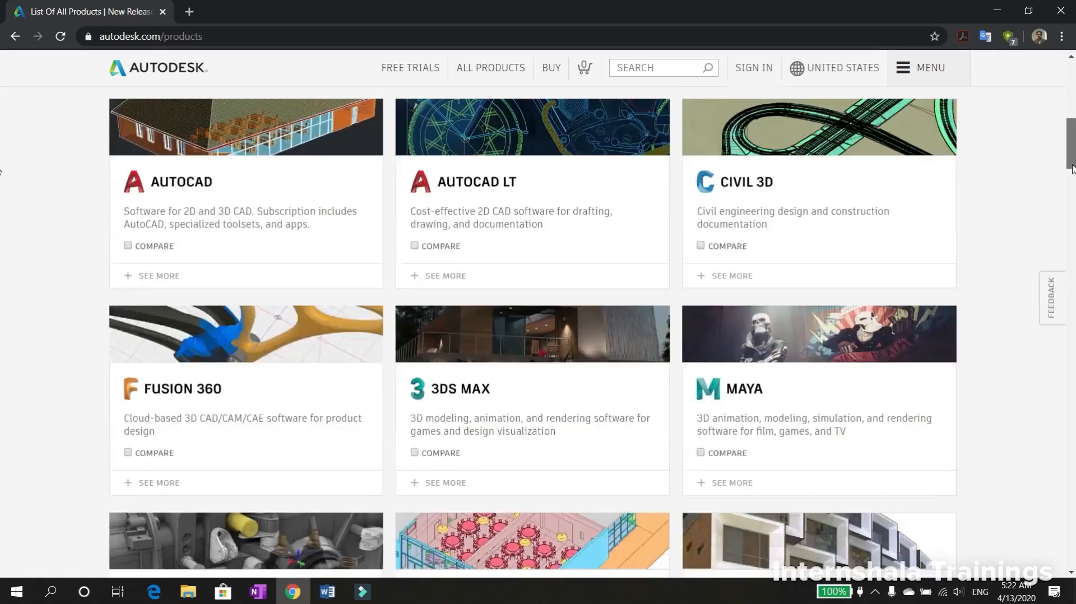
{"action": "scroll", "scroll_direction": "down", "scroll_amount": 3}
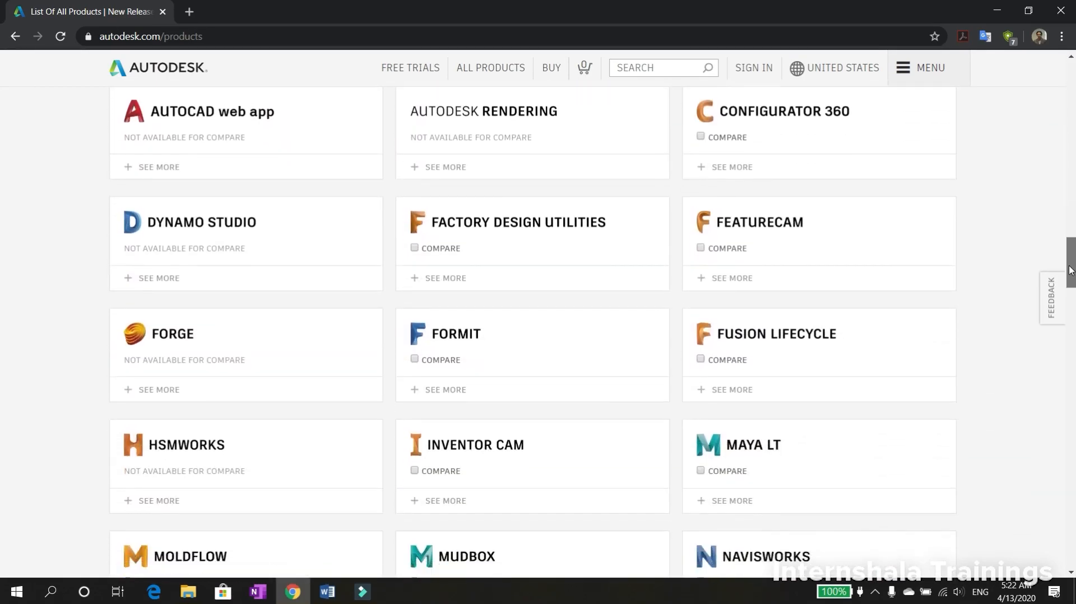
{"action": "scroll", "scroll_direction": "down", "scroll_amount": 3}
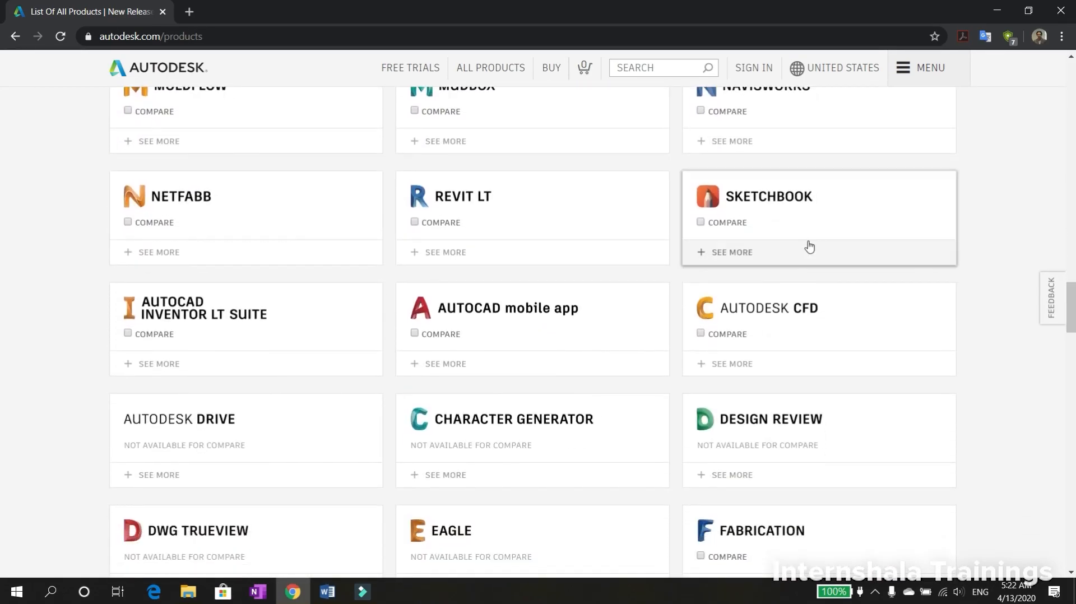
{"action": "scroll", "scroll_direction": "down", "scroll_amount": 3}
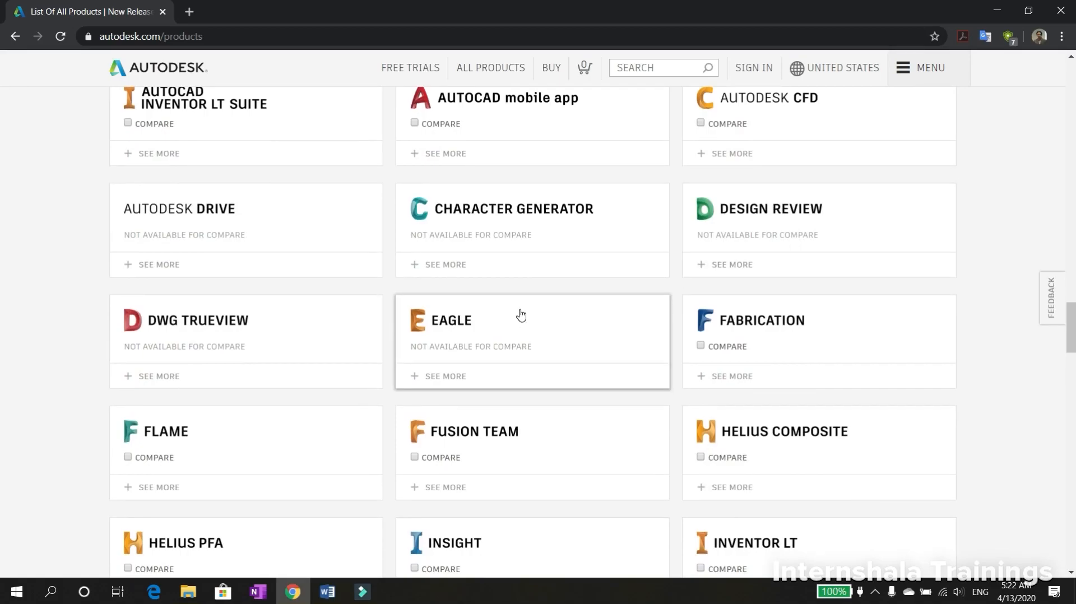
{"action": "left_click", "coordinate": [452, 320]}
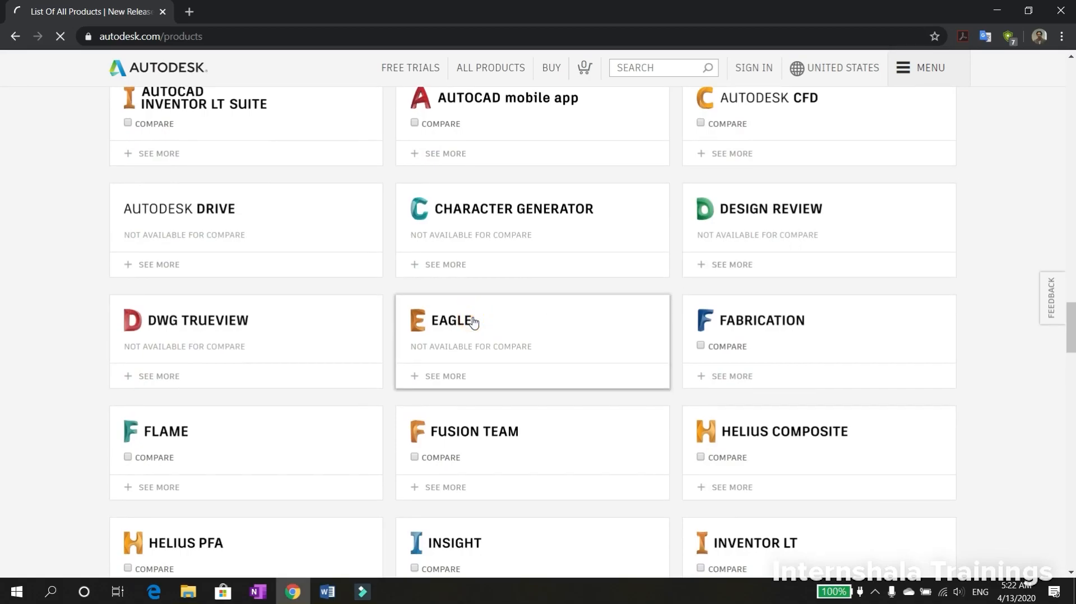
Open EAGLE's free download page and download the Windows installer
{"action": "left_click", "coordinate": [452, 320]}
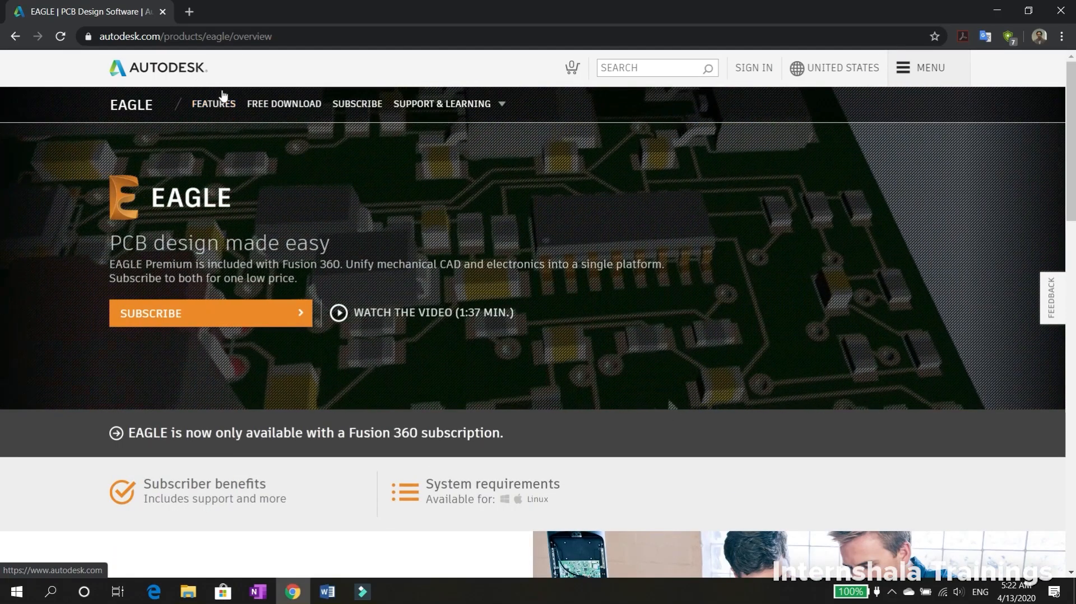
{"action": "left_click", "coordinate": [283, 104]}
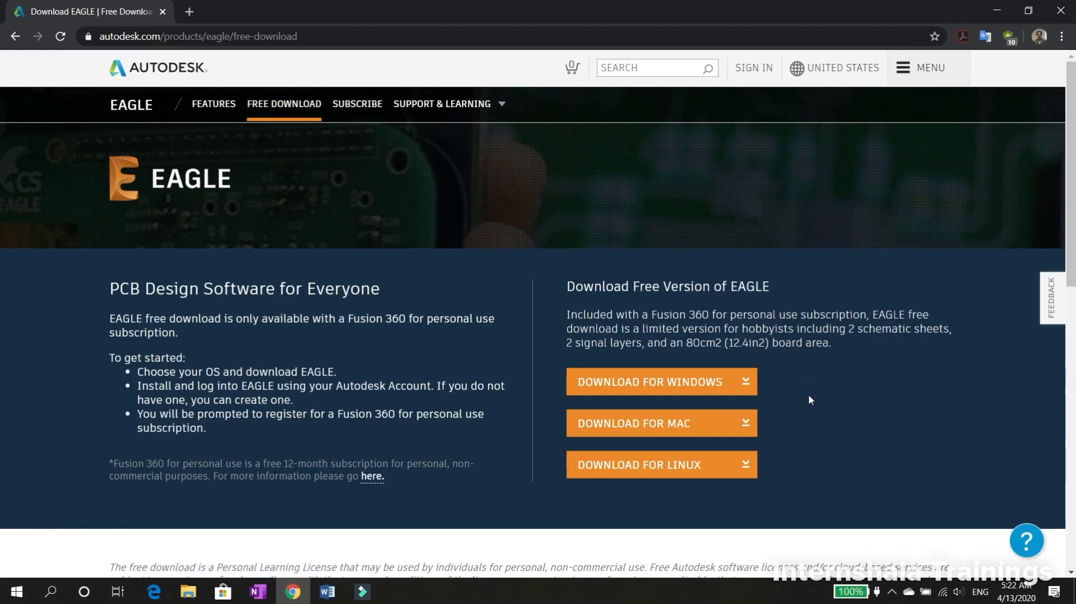
{"action": "mouse_move", "coordinate": [748, 390]}
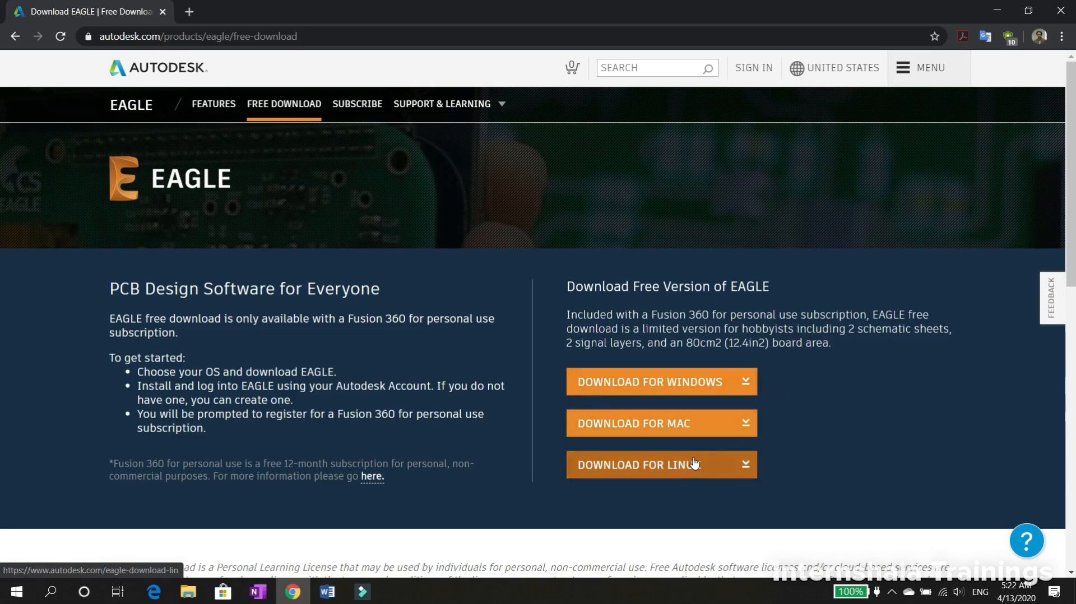
{"action": "left_click", "coordinate": [636, 464]}
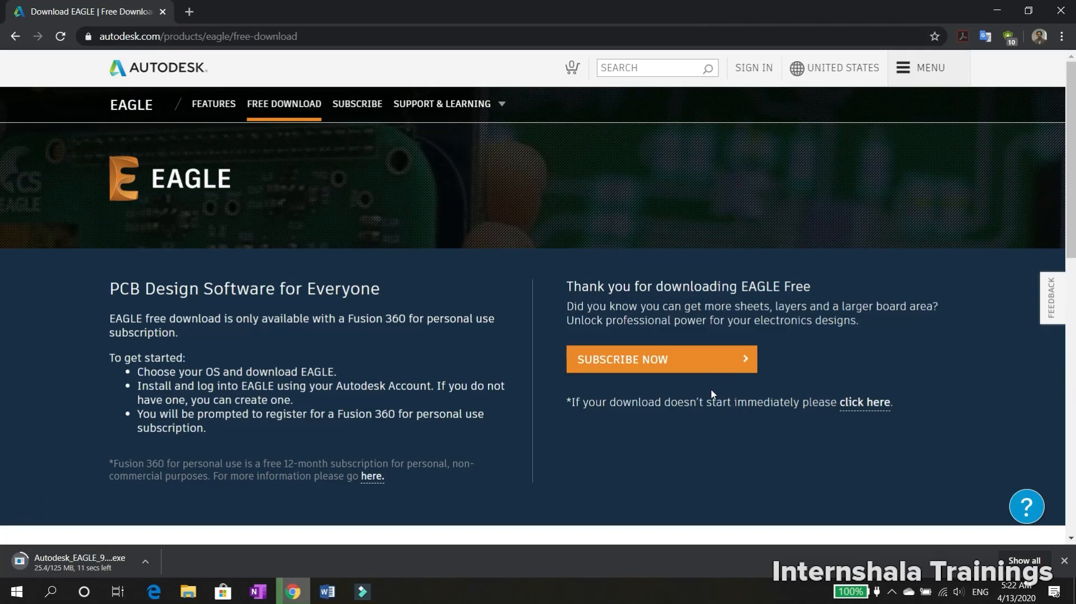
{"action": "mouse_move", "coordinate": [495, 435]}
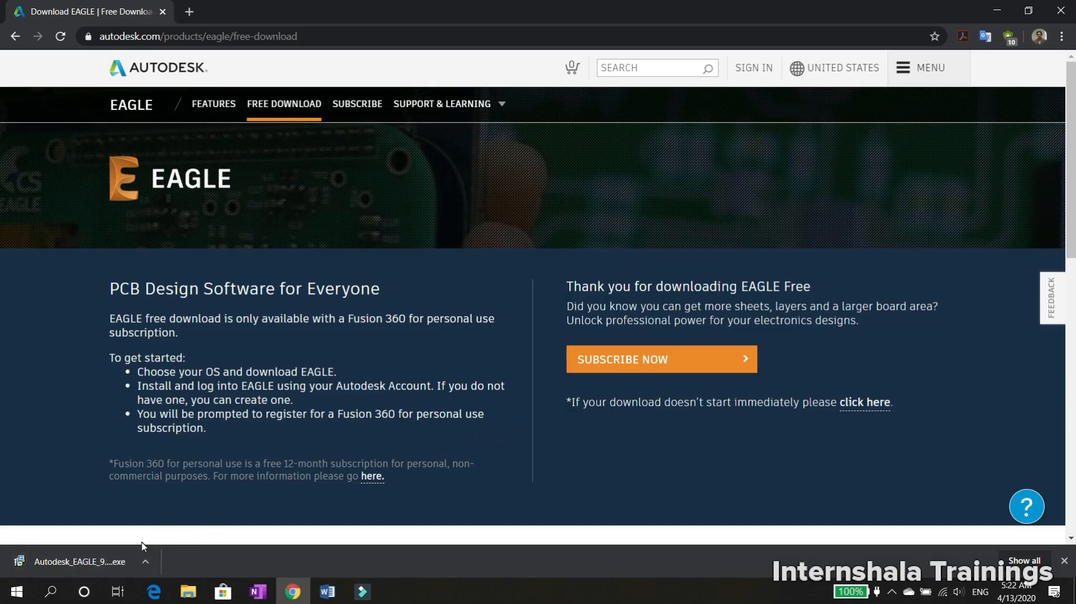
{"action": "mouse_move", "coordinate": [189, 591]}
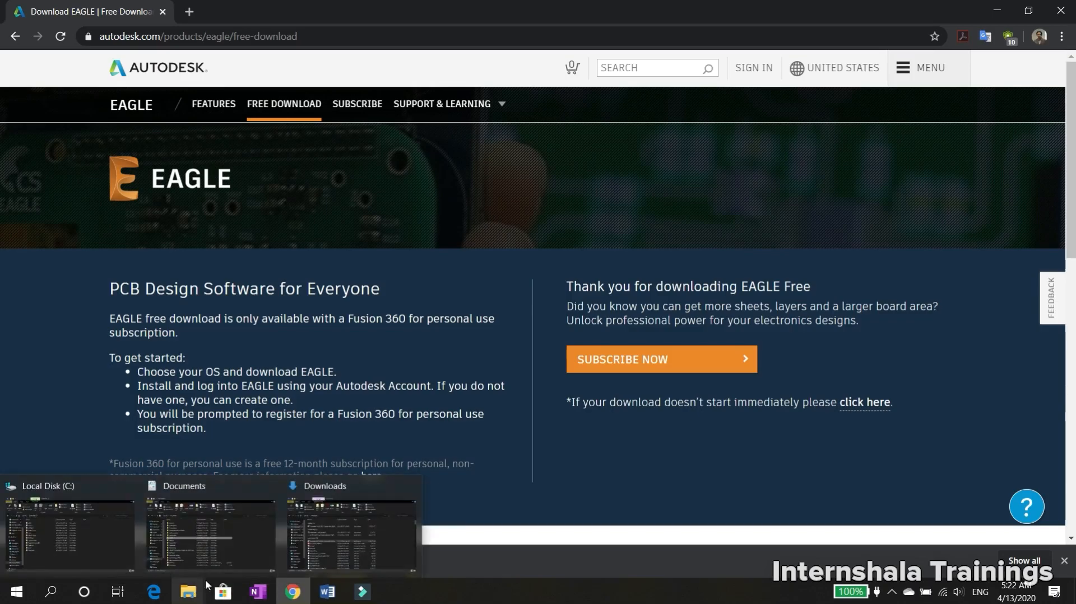
Bring up the Downloads folder window from the taskbar
{"action": "left_click", "coordinate": [350, 525]}
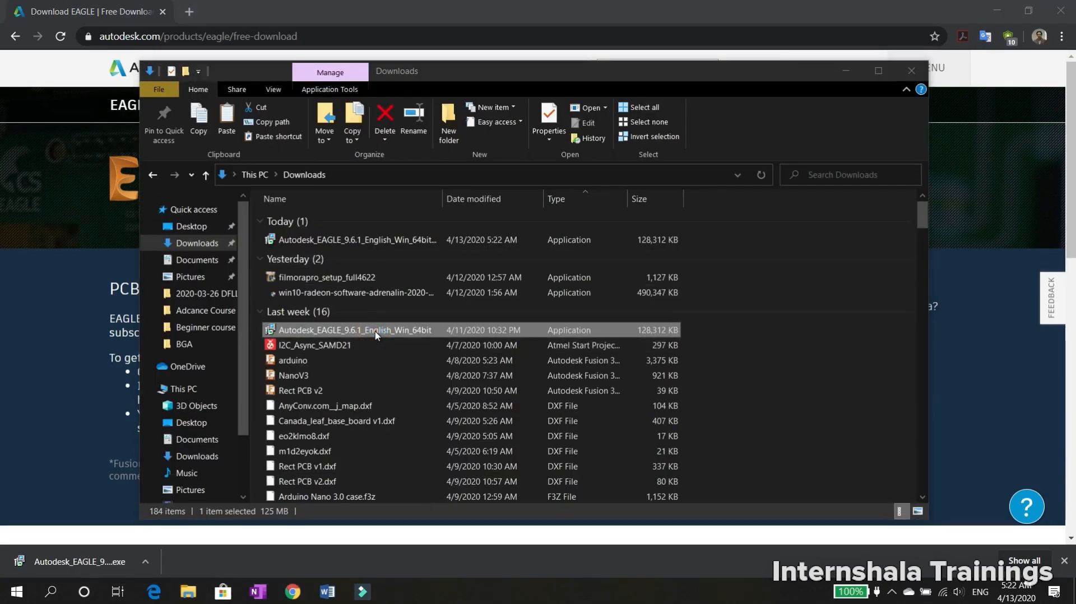
{"action": "mouse_move", "coordinate": [376, 336]}
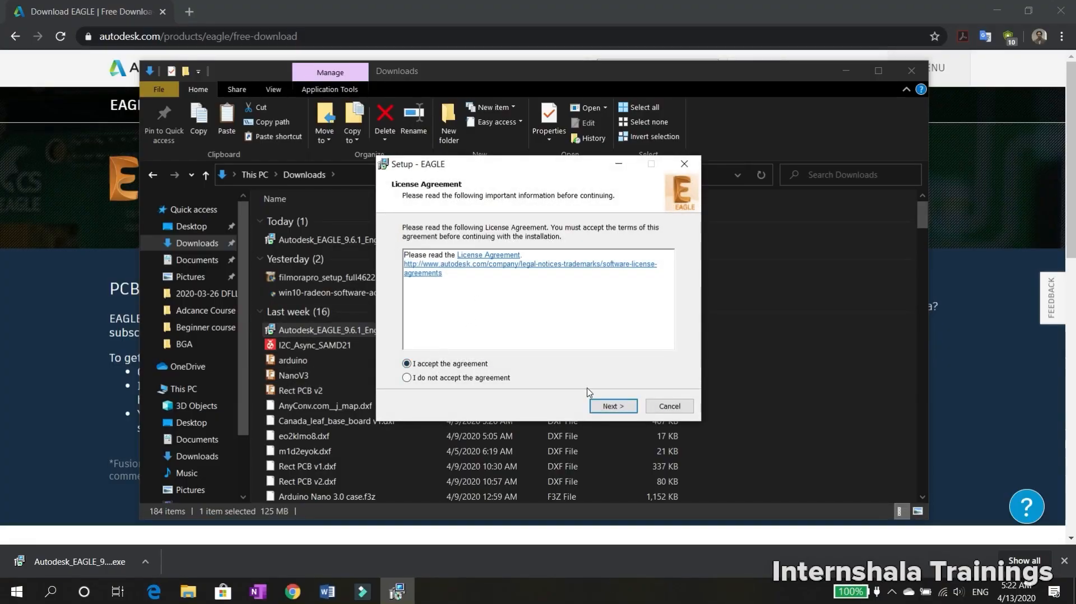
Accept the licence, keep C:\EAGLE 9.6.1, add a desktop shortcut, and install
{"action": "left_click", "coordinate": [611, 405]}
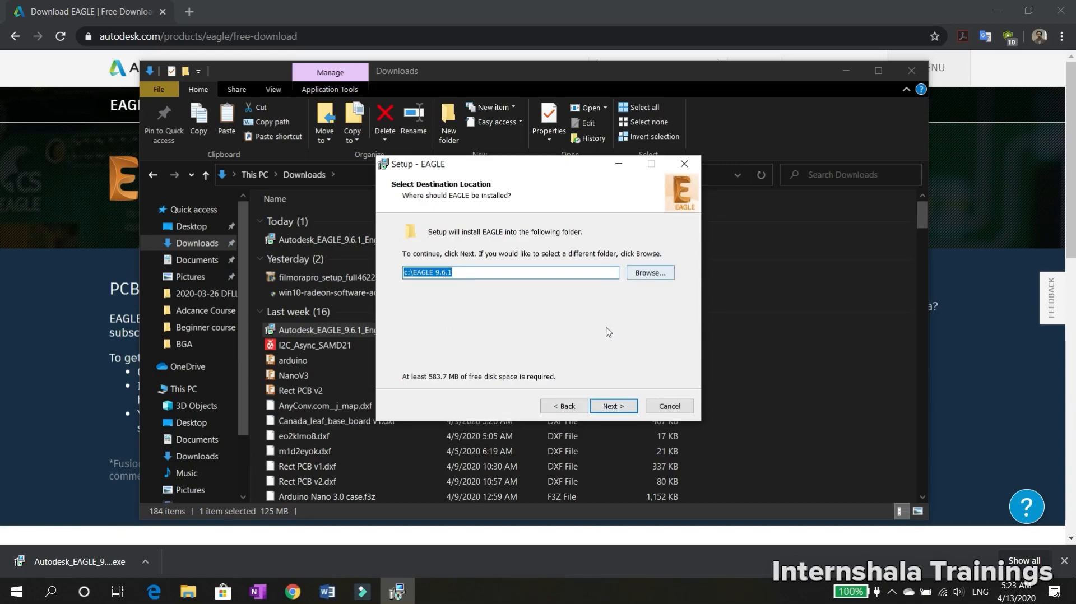
{"action": "left_click", "coordinate": [612, 405]}
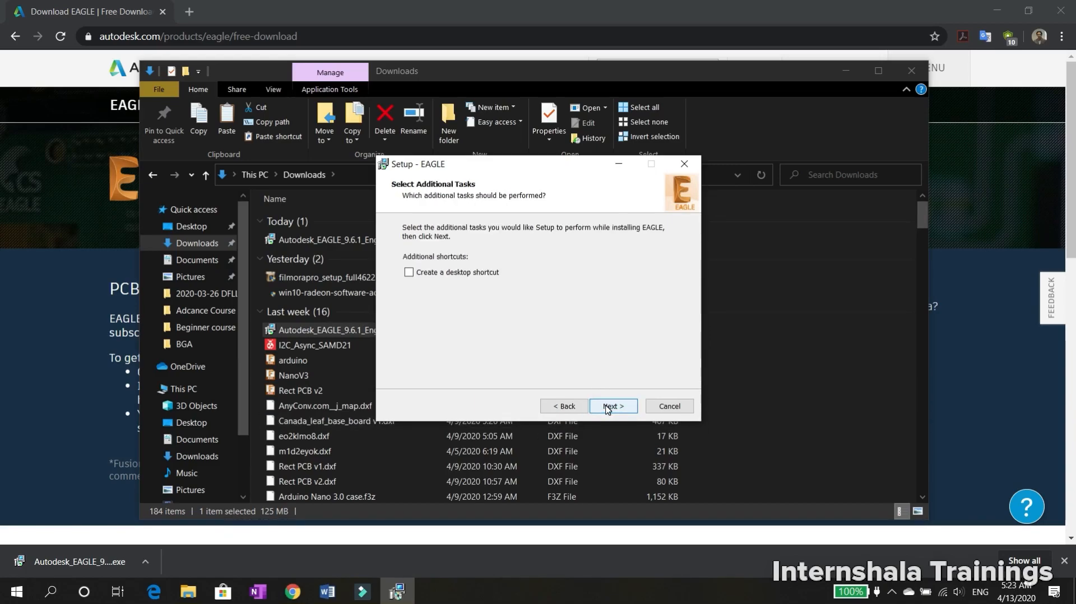
{"action": "left_click", "coordinate": [409, 272]}
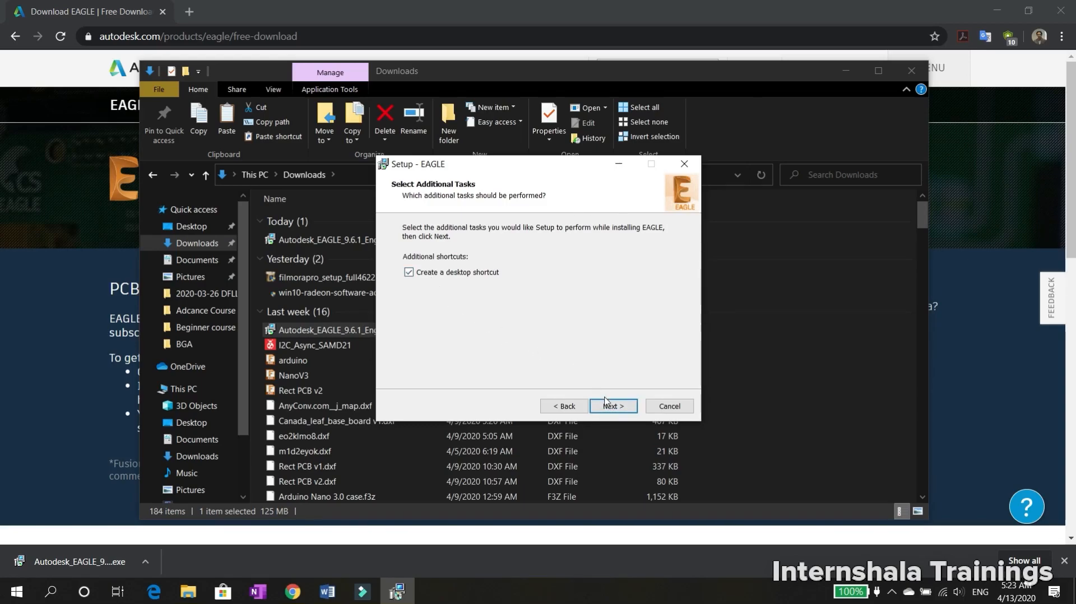
{"action": "left_click", "coordinate": [611, 406]}
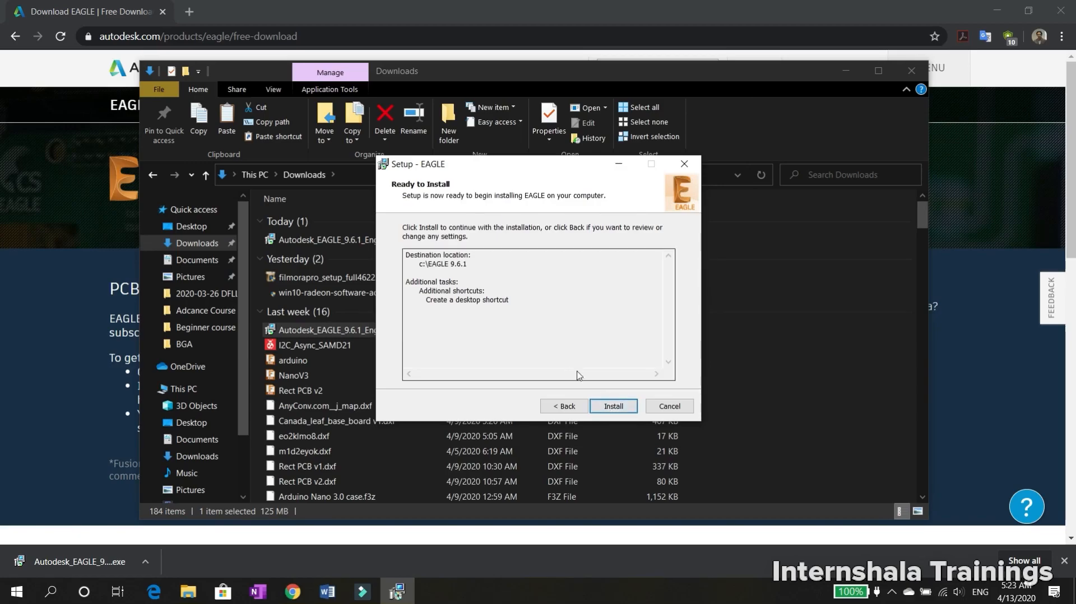
{"action": "left_click", "coordinate": [612, 406]}
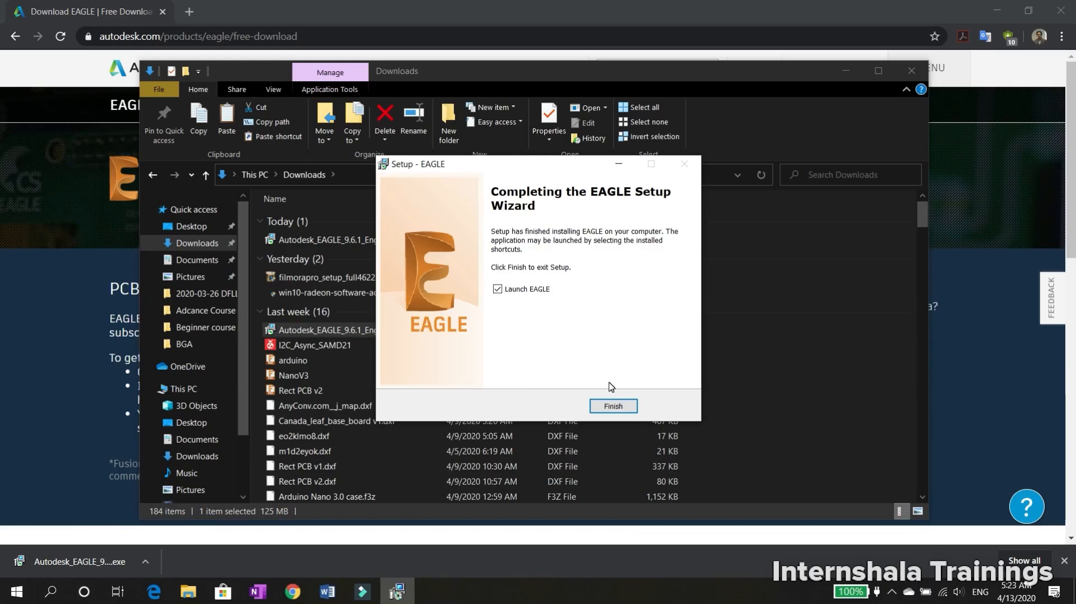
{"action": "mouse_move", "coordinate": [554, 362]}
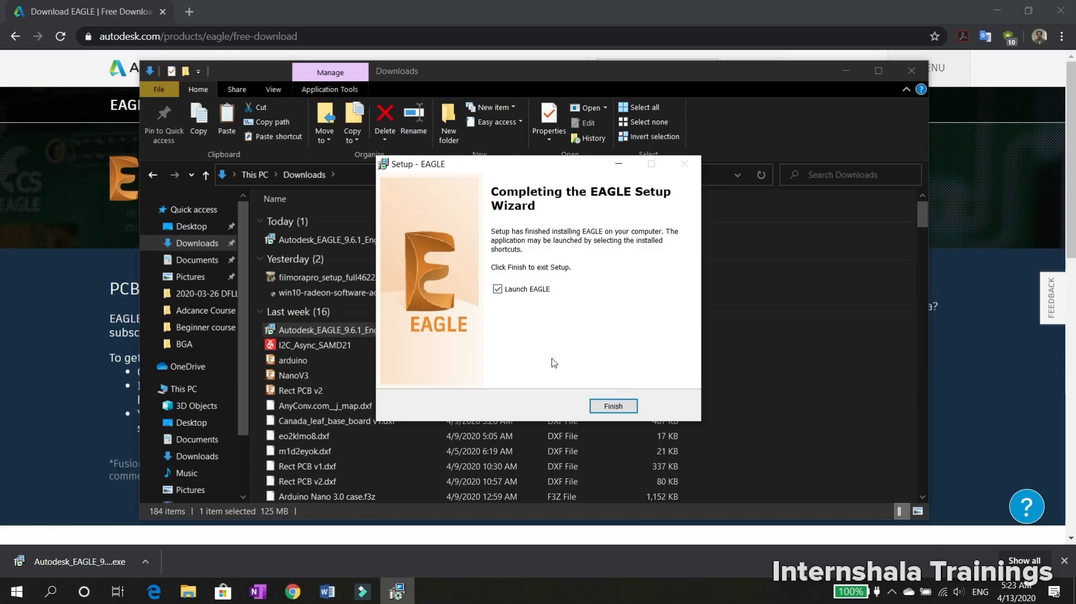
Finish the wizard with Launch EAGLE checked, bringing up the EAGLE splash screen
{"action": "left_click", "coordinate": [612, 406]}
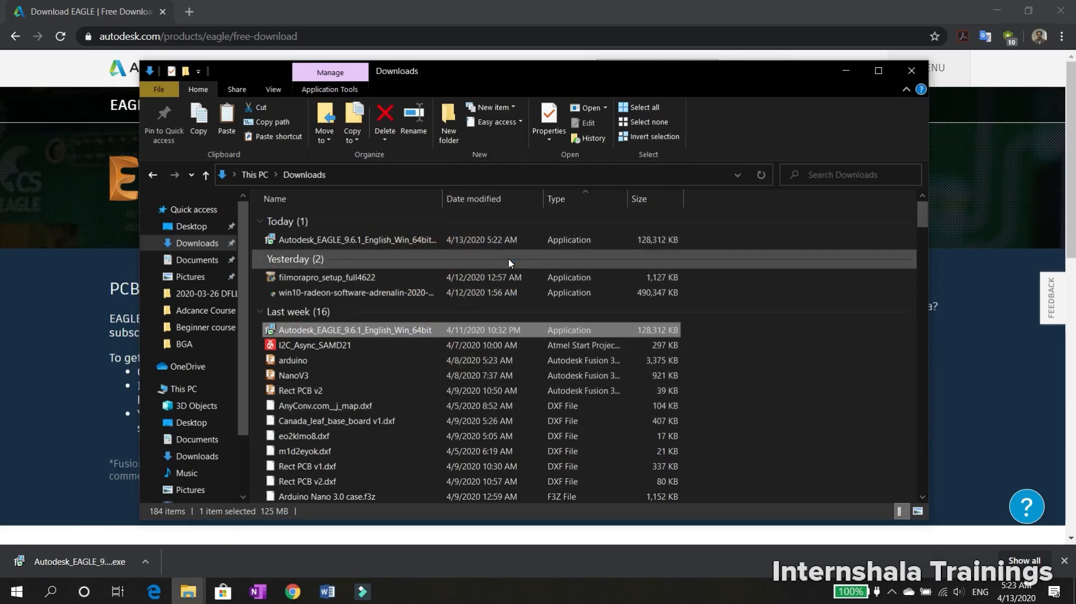
{"action": "double_click", "coordinate": [357, 240]}
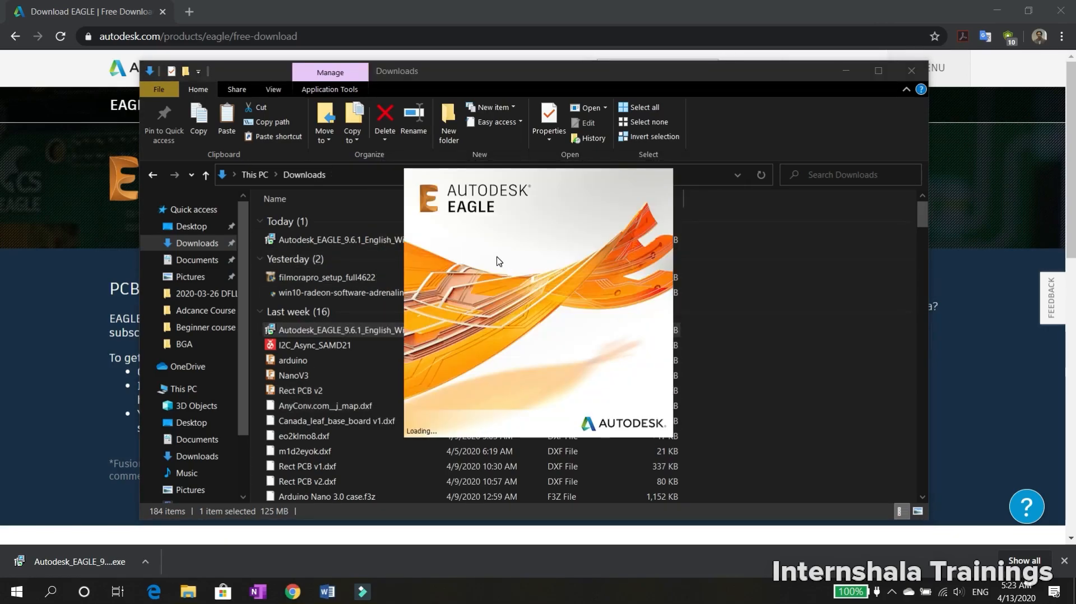